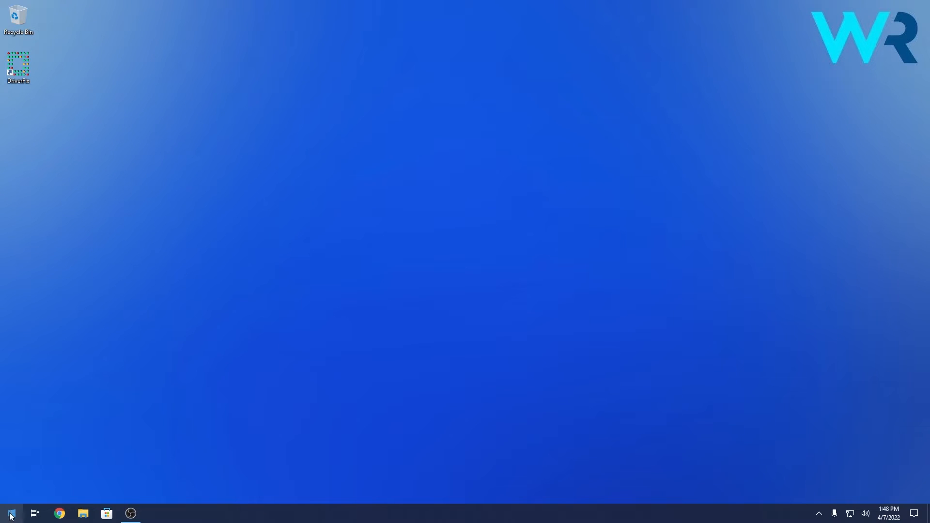
In Device Manager, update the VMware SVGA 3D adapter's driver with an automatic search
{"action": "right_click", "coordinate": [10, 513]}
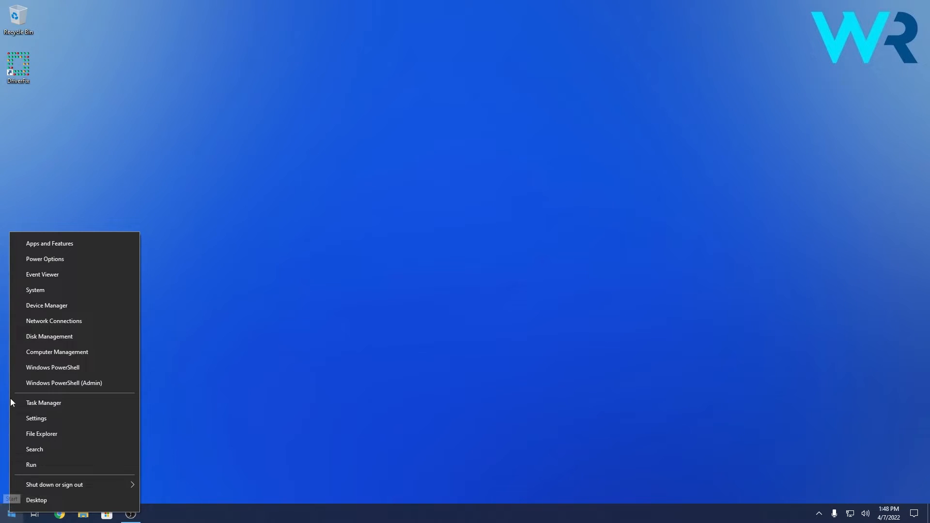
{"action": "left_click", "coordinate": [46, 305]}
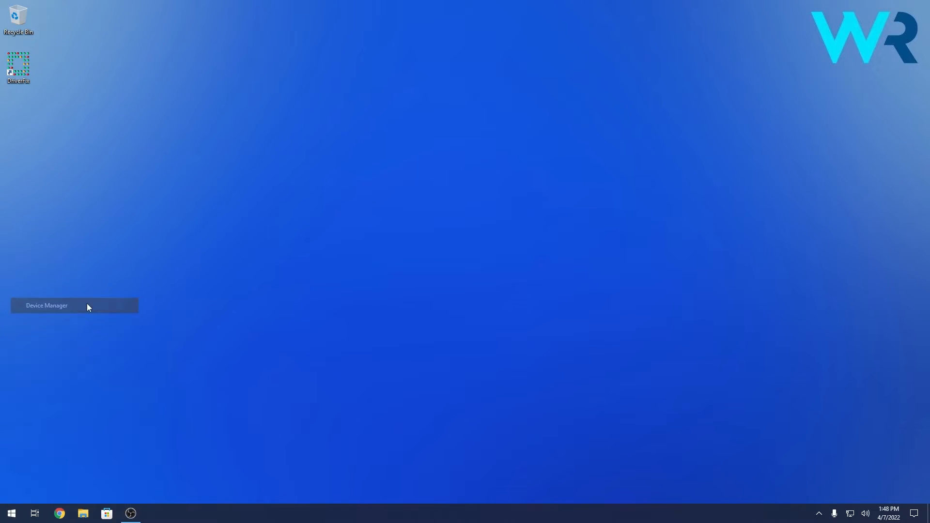
{"action": "left_click", "coordinate": [46, 305]}
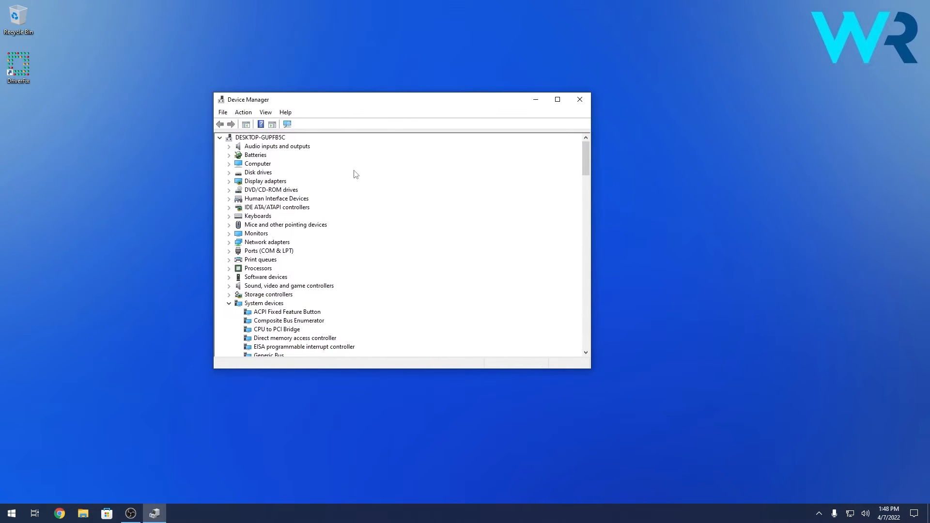
{"action": "mouse_move", "coordinate": [268, 184]}
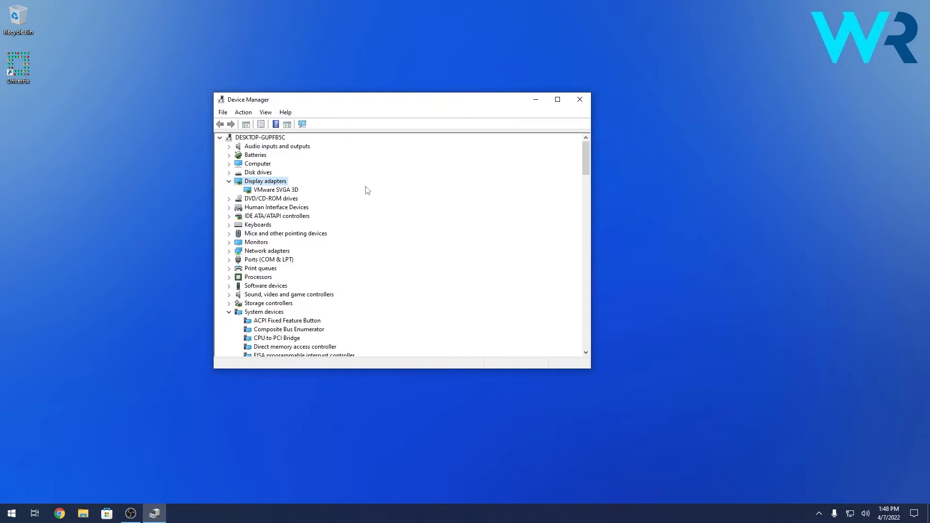
{"action": "right_click", "coordinate": [273, 189]}
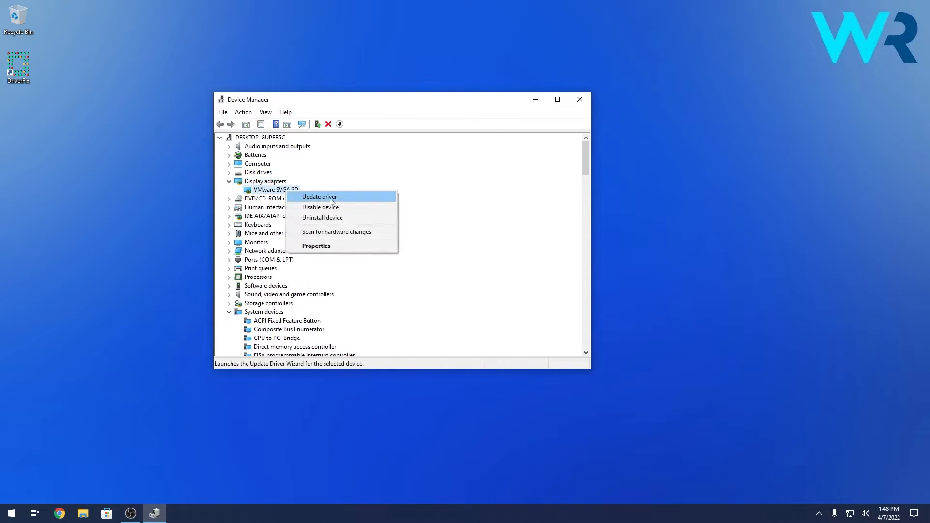
{"action": "left_click", "coordinate": [318, 196]}
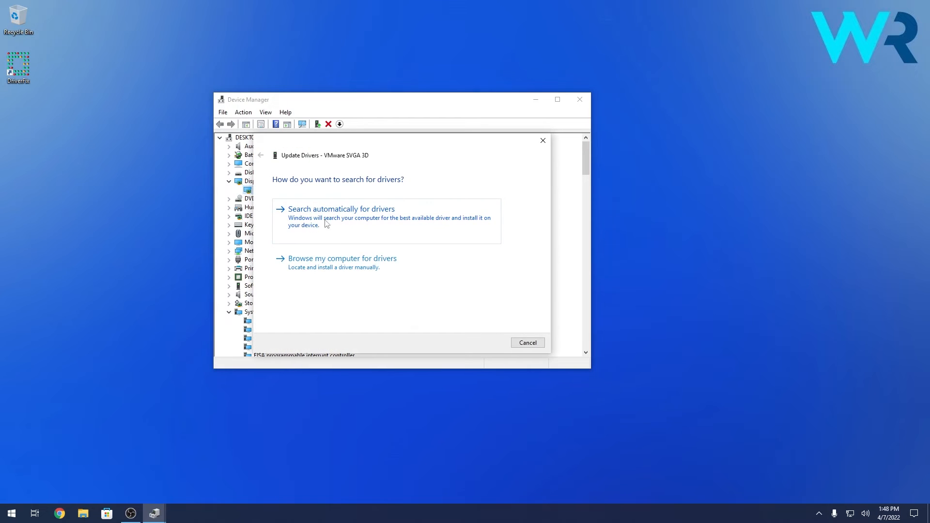
{"action": "left_click", "coordinate": [341, 208]}
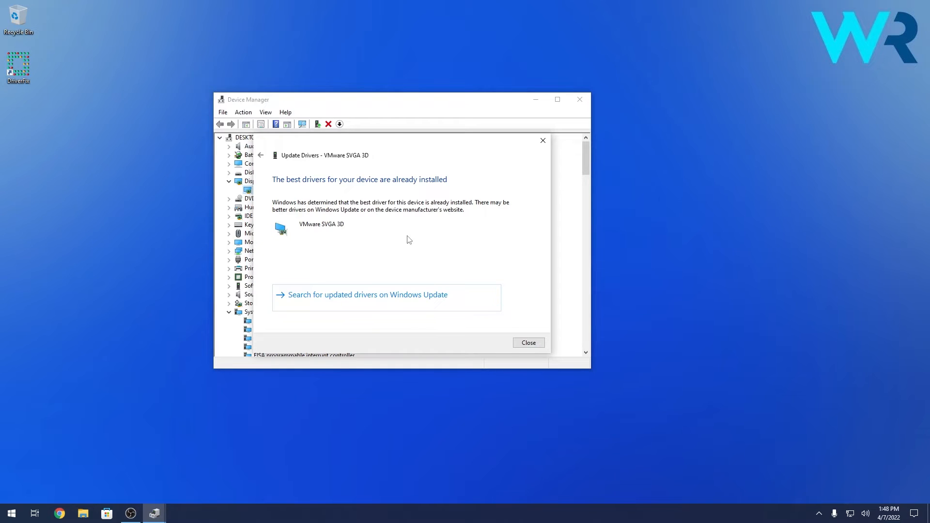
{"action": "left_click", "coordinate": [527, 341]}
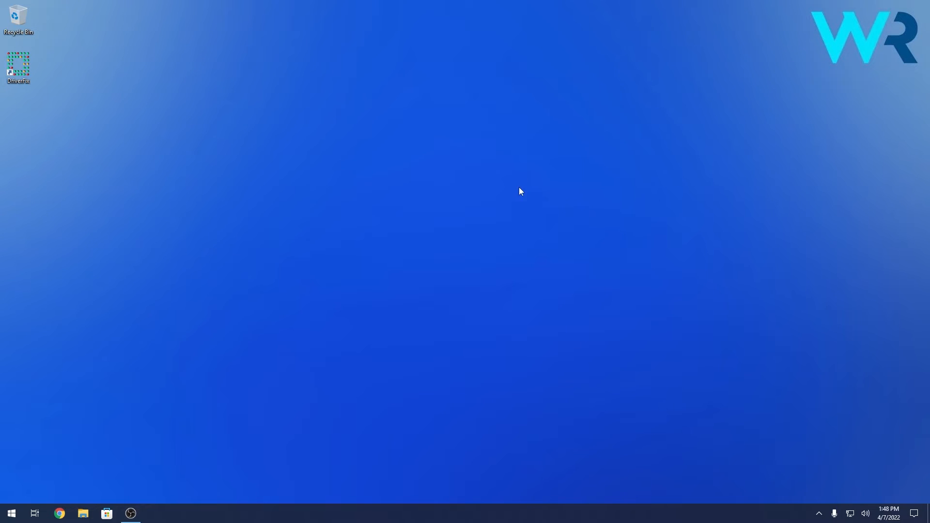
{"action": "mouse_move", "coordinate": [302, 209]}
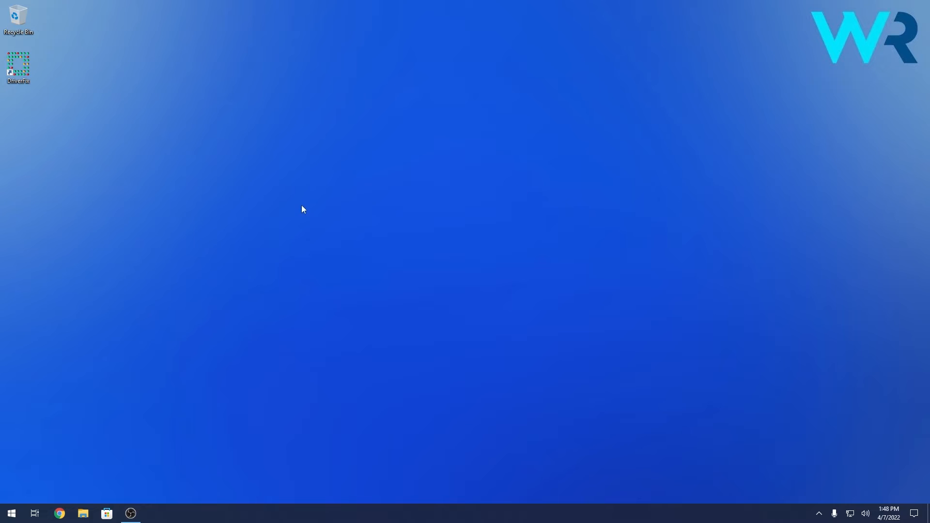
{"action": "mouse_move", "coordinate": [247, 202]}
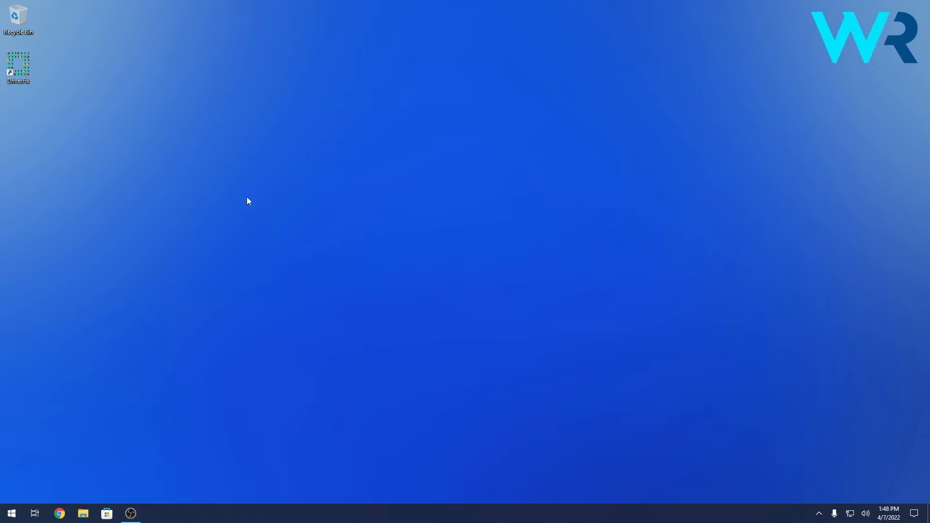
Run DriverFix, select every listed driver including Microphone, then close it
{"action": "double_click", "coordinate": [18, 64]}
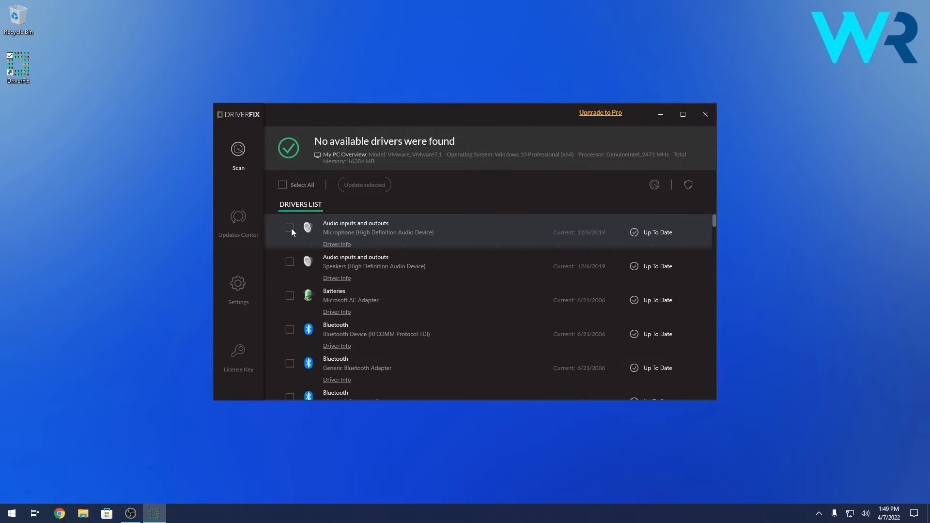
{"action": "left_click", "coordinate": [289, 227]}
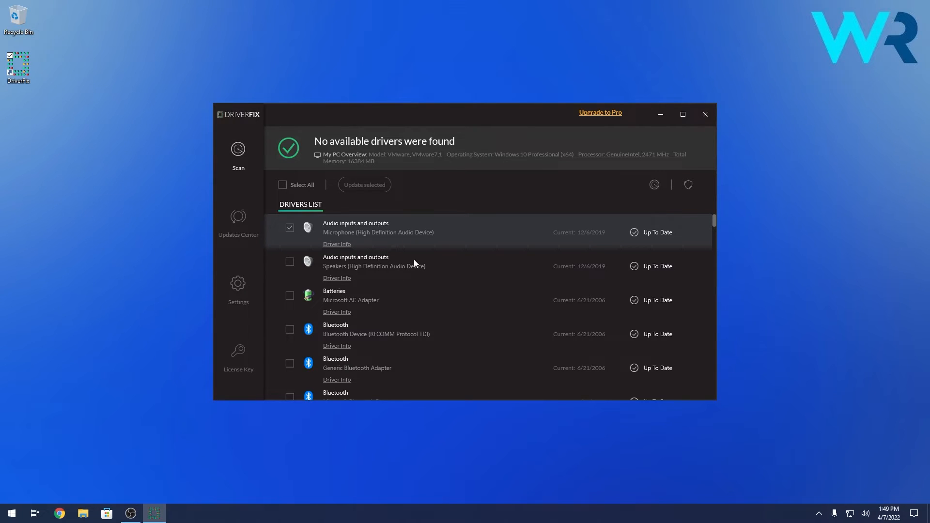
{"action": "left_click", "coordinate": [283, 184]}
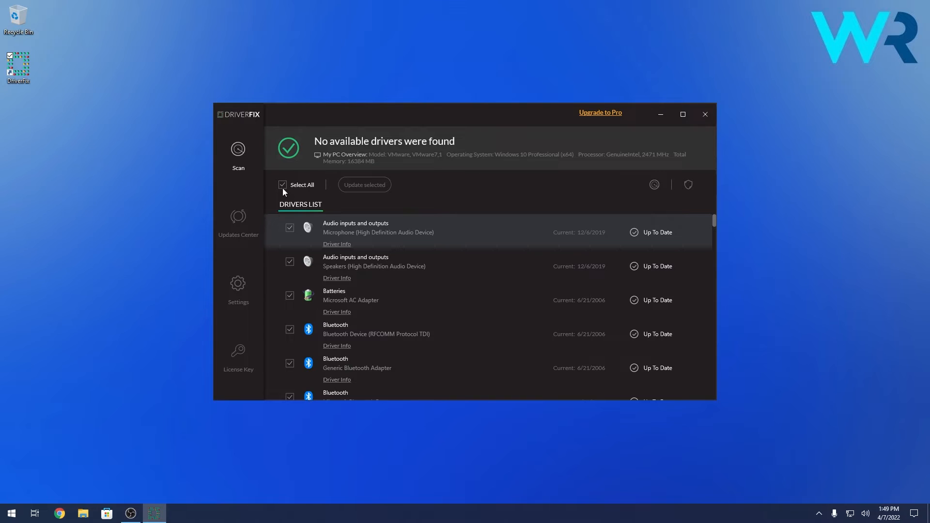
{"action": "mouse_move", "coordinate": [477, 189]}
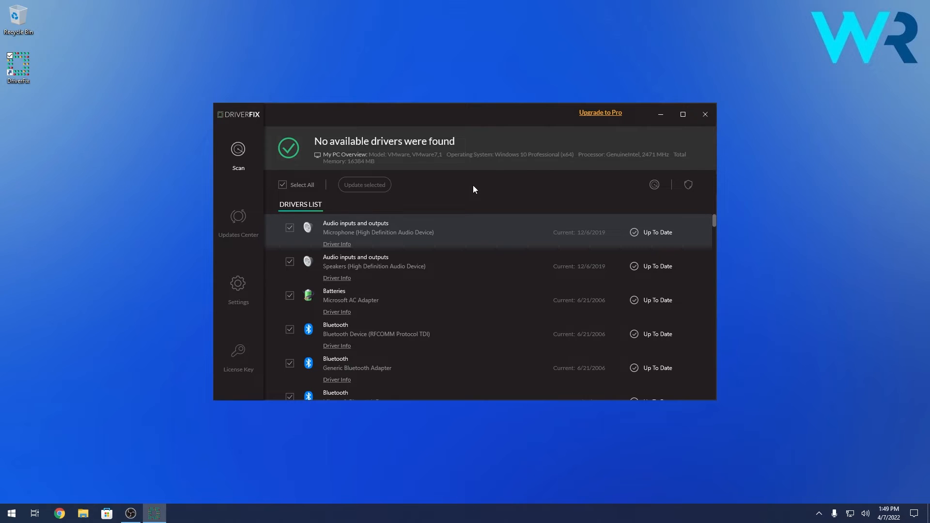
{"action": "mouse_move", "coordinate": [485, 187]}
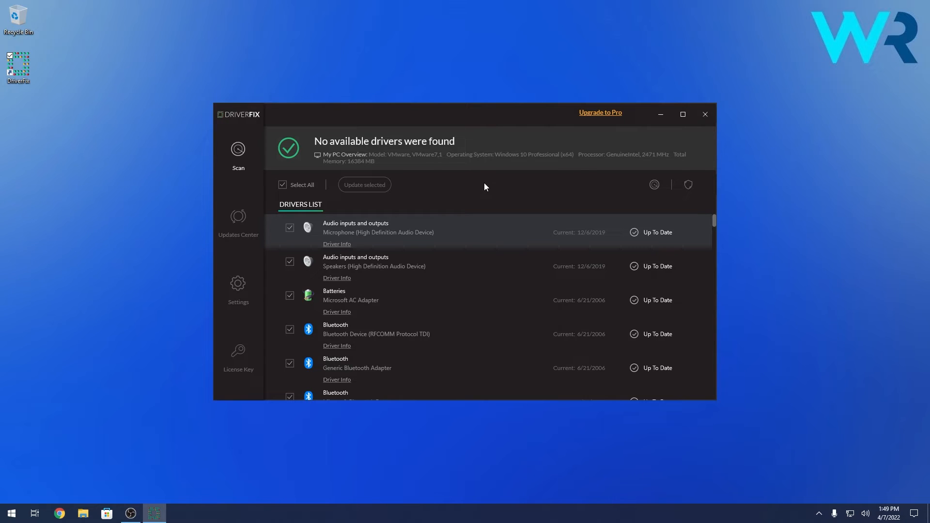
{"action": "mouse_move", "coordinate": [644, 161]}
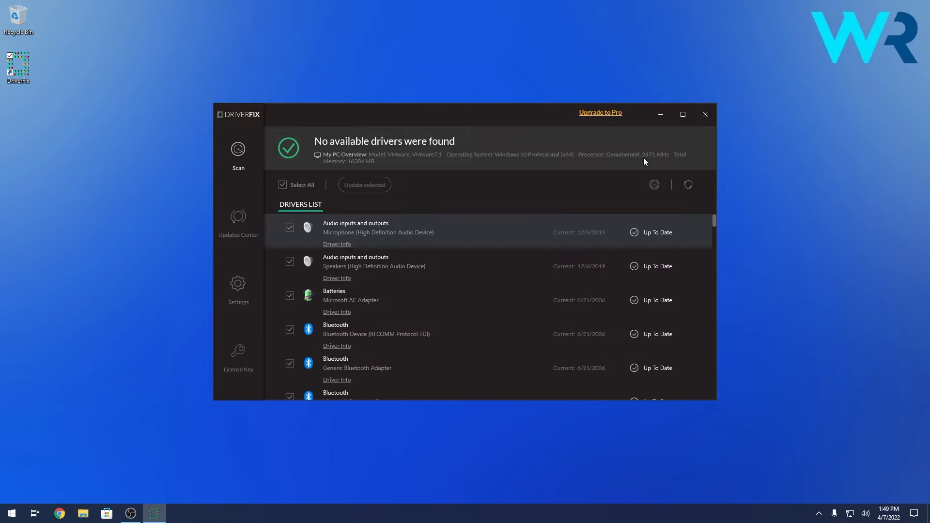
{"action": "left_click", "coordinate": [704, 115]}
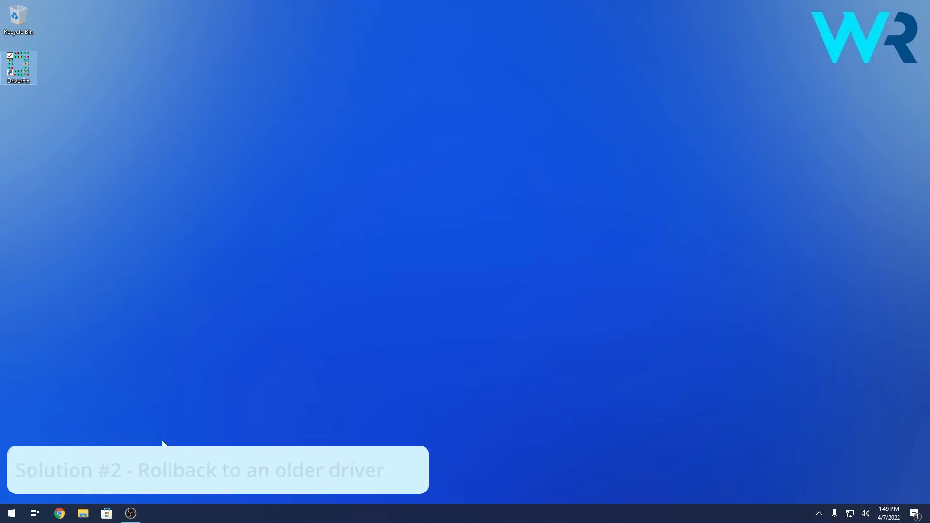
Reopen Device Manager and view the VMware SVGA 3D adapter's driver details and roll-back option
{"action": "right_click", "coordinate": [11, 513]}
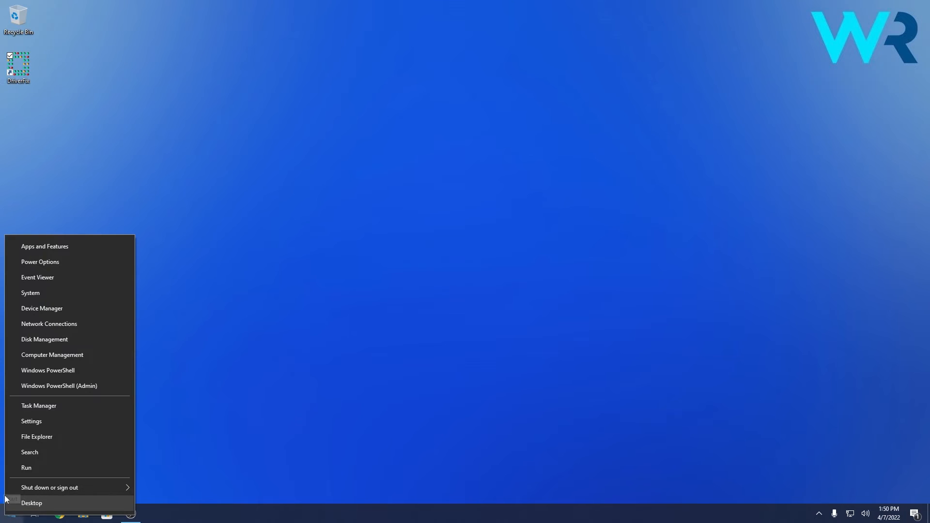
{"action": "mouse_move", "coordinate": [86, 308]}
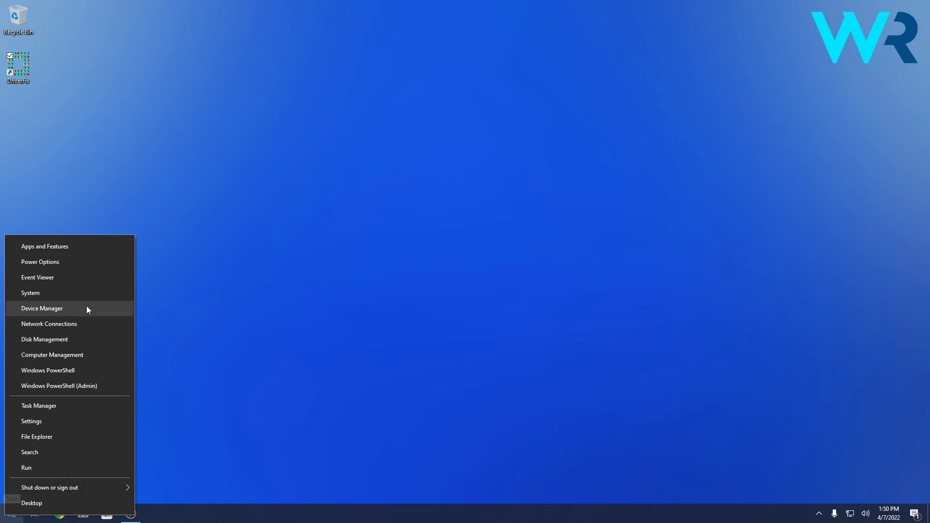
{"action": "left_click", "coordinate": [41, 308]}
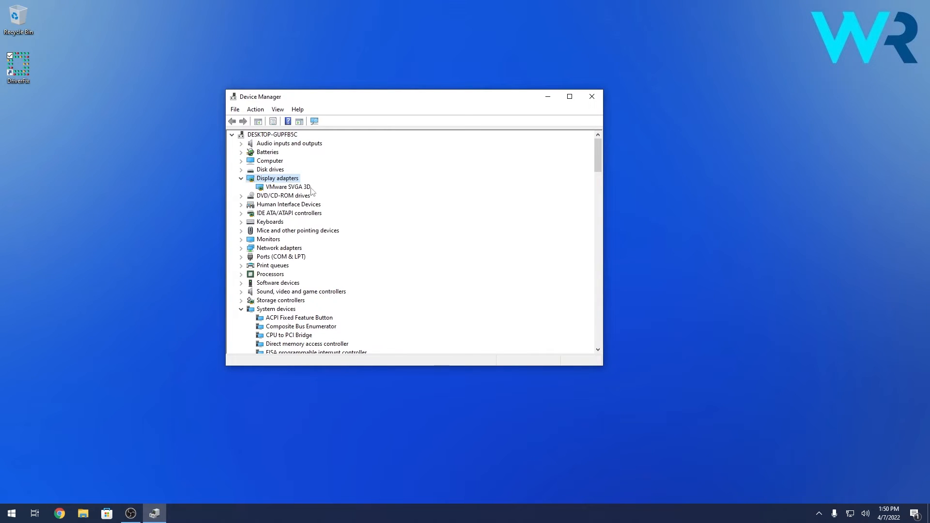
{"action": "right_click", "coordinate": [284, 186]}
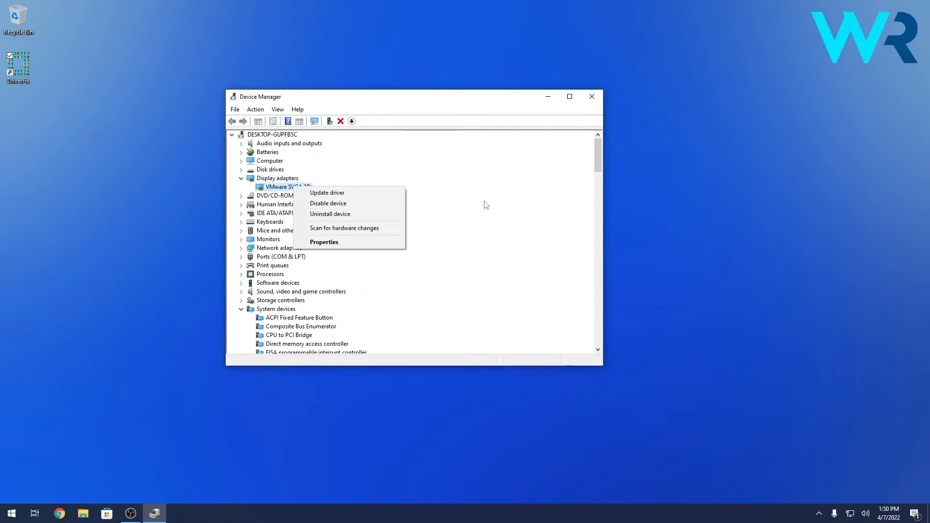
{"action": "left_click", "coordinate": [324, 241]}
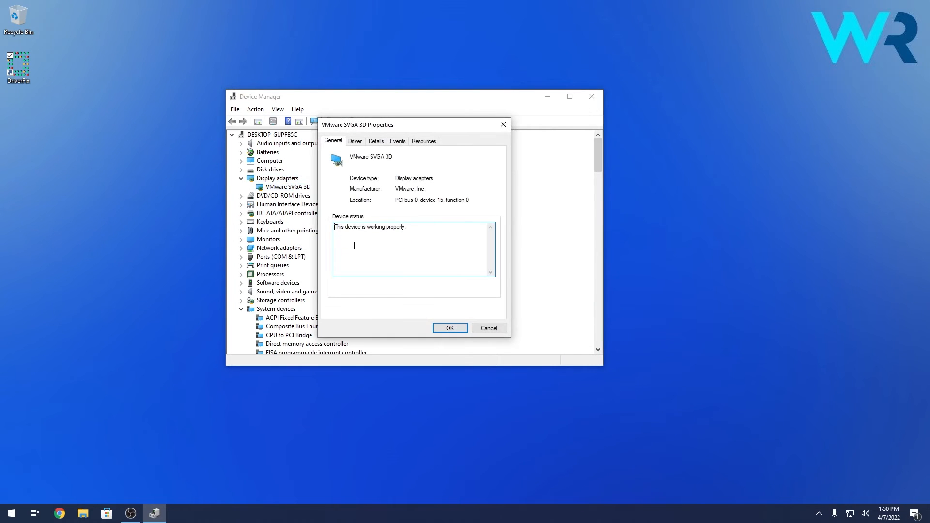
{"action": "left_click", "coordinate": [354, 141]}
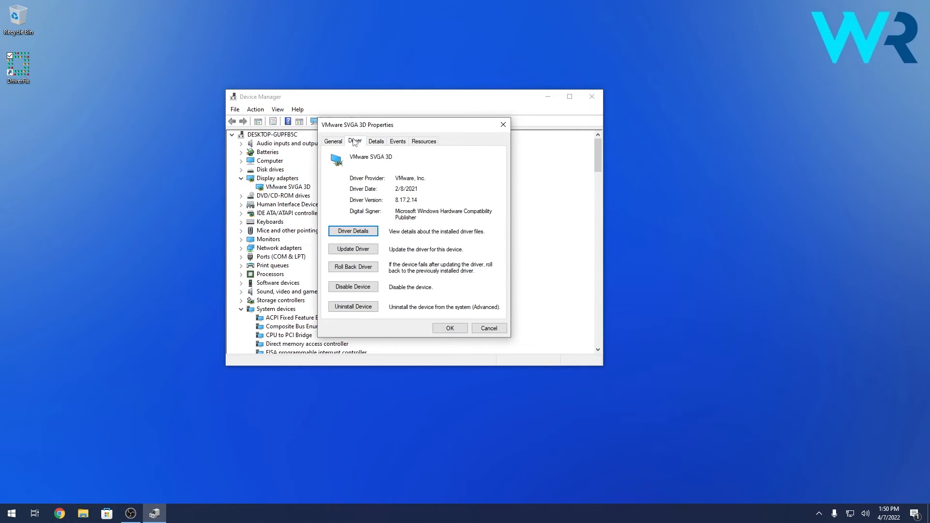
{"action": "mouse_move", "coordinate": [352, 267]}
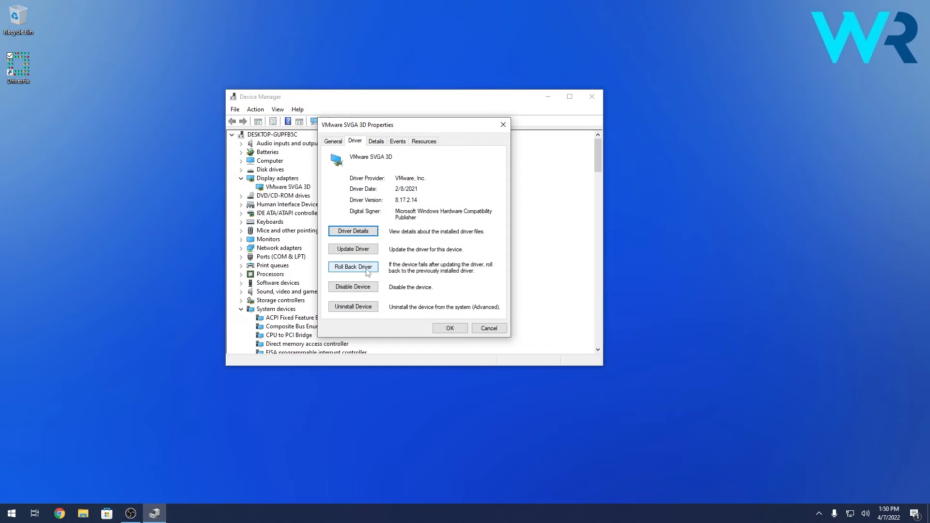
{"action": "mouse_move", "coordinate": [473, 278]}
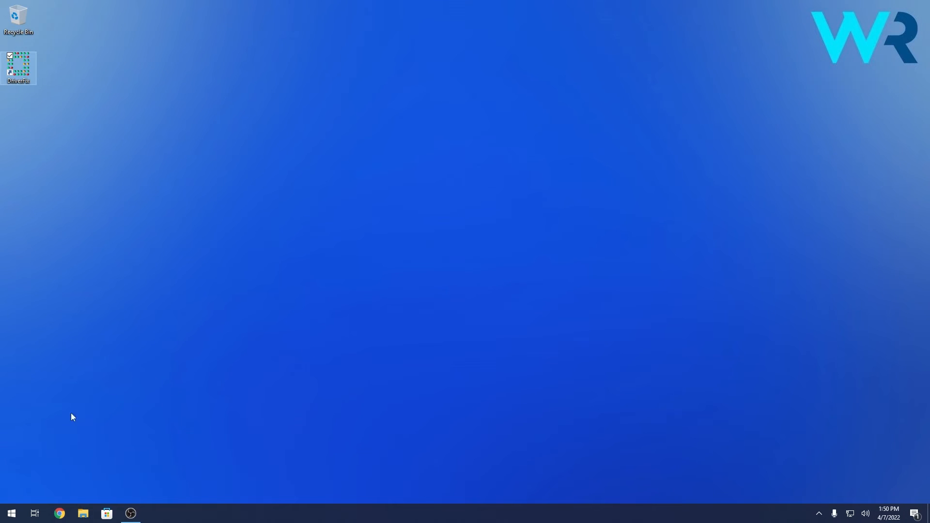
Uninstall the VMware SVGA 3D adapter with its driver software deleted, then close Device Manager
{"action": "right_click", "coordinate": [11, 514]}
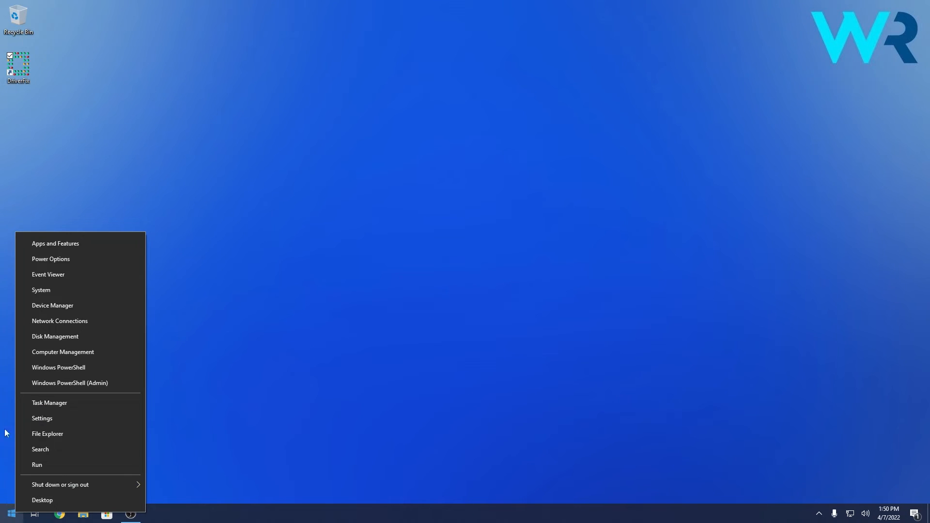
{"action": "mouse_move", "coordinate": [80, 305]}
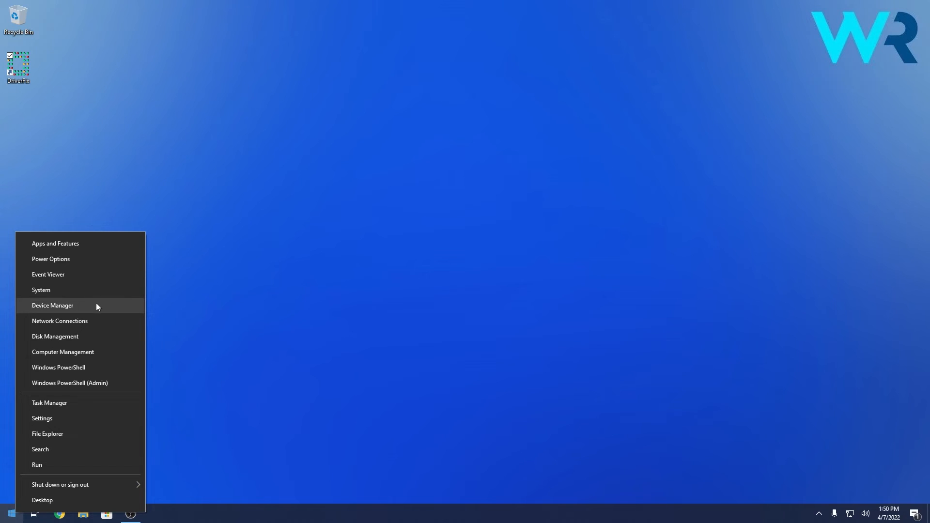
{"action": "left_click", "coordinate": [52, 305]}
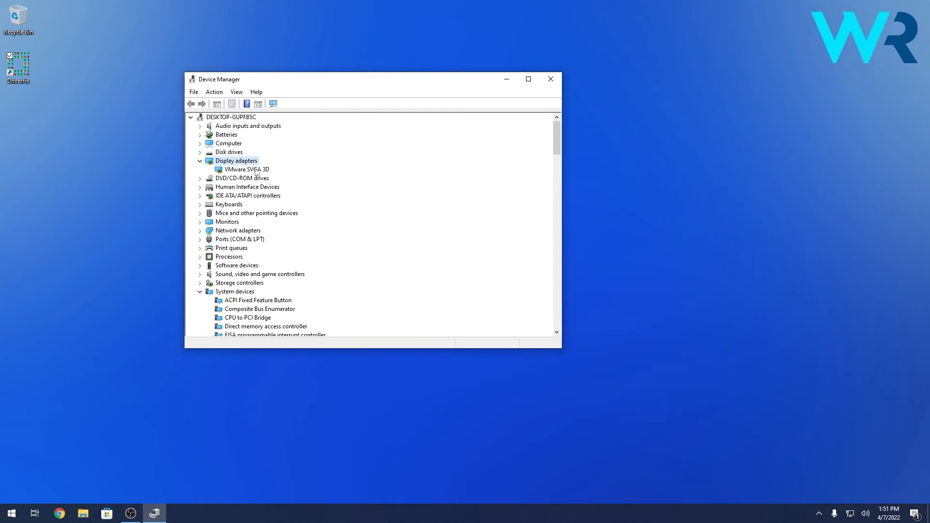
{"action": "right_click", "coordinate": [245, 168]}
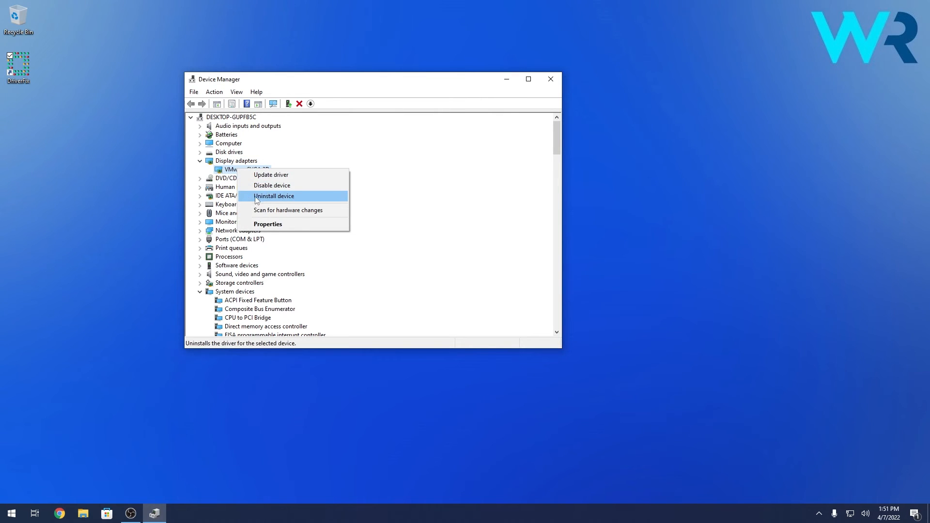
{"action": "left_click", "coordinate": [274, 196]}
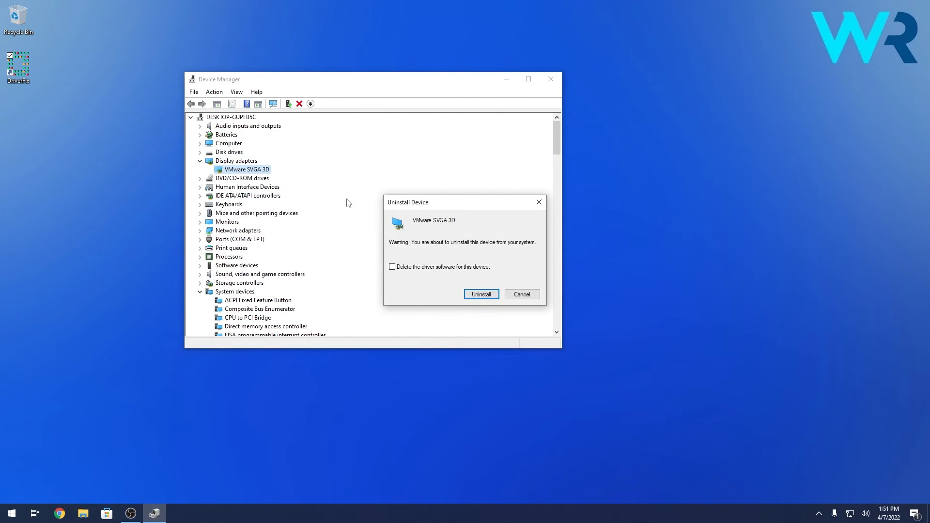
{"action": "left_click", "coordinate": [392, 266]}
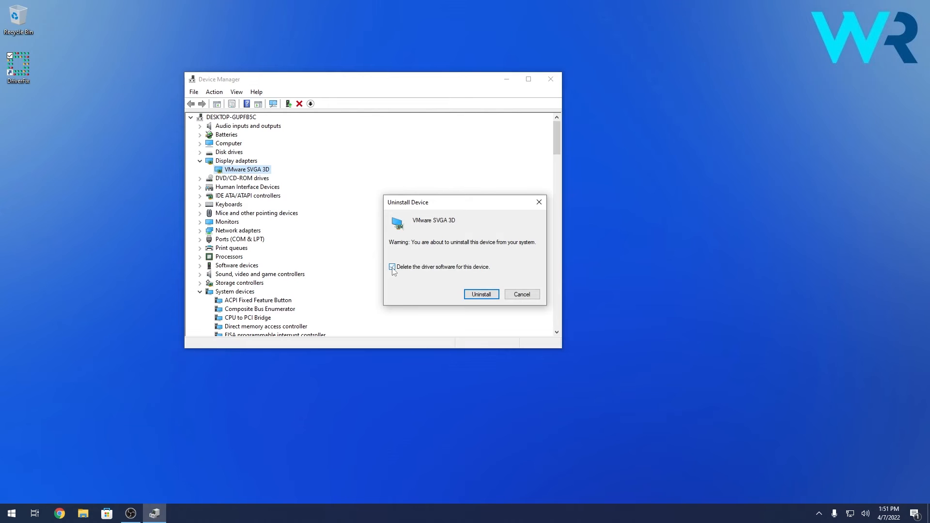
{"action": "left_click", "coordinate": [392, 266]}
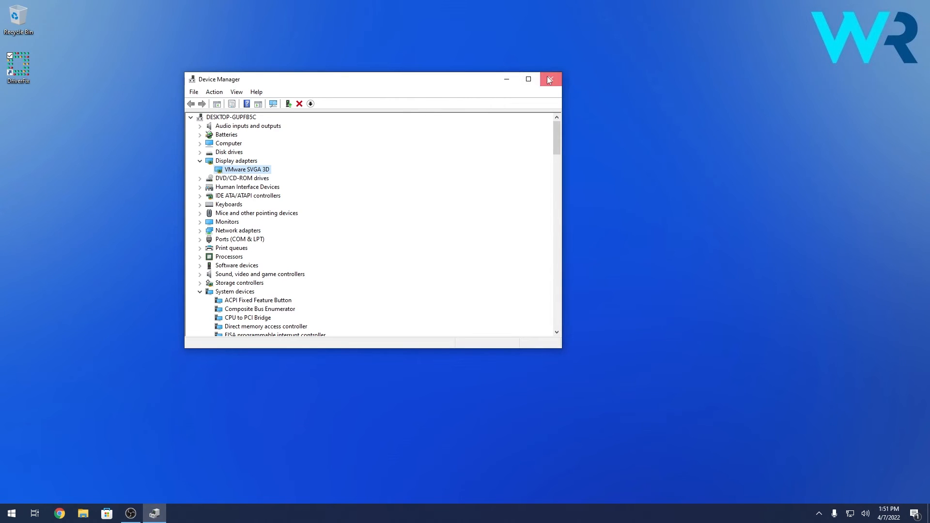
{"action": "left_click", "coordinate": [549, 79]}
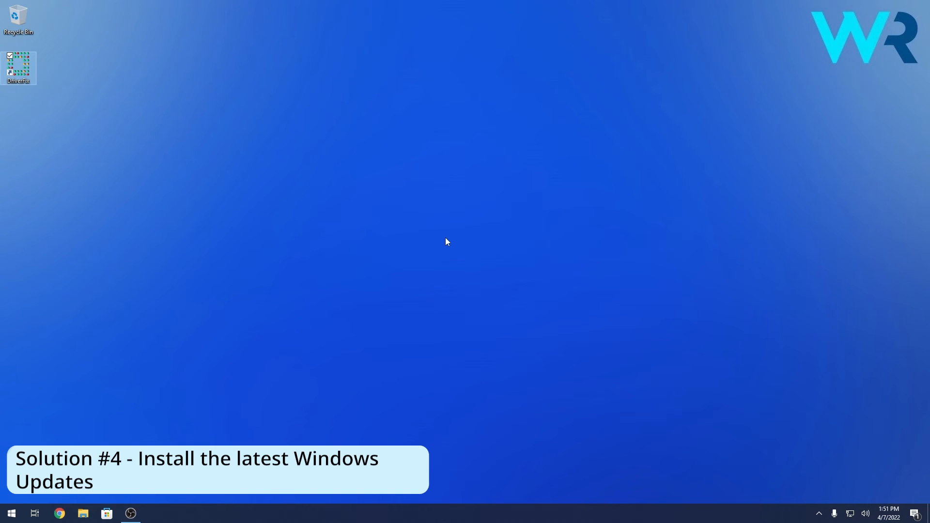
{"action": "mouse_move", "coordinate": [93, 397]}
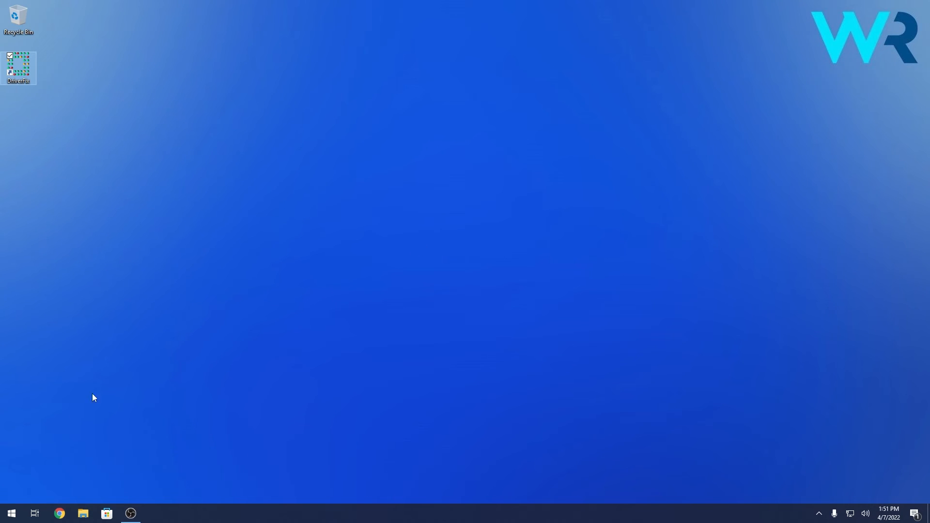
Search 'update', run Check for updates so downloads start at 0%, then close Settings
{"action": "left_click", "coordinate": [11, 514]}
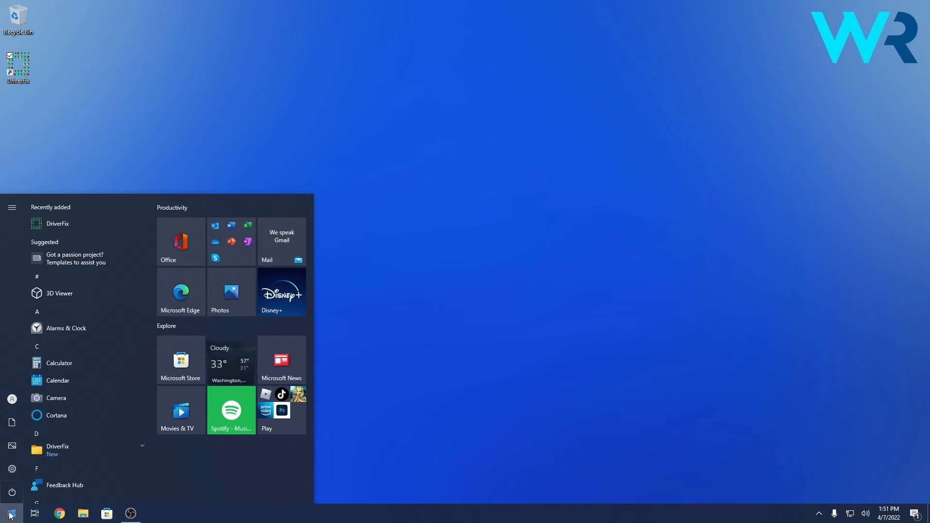
{"action": "type", "text": "update"}
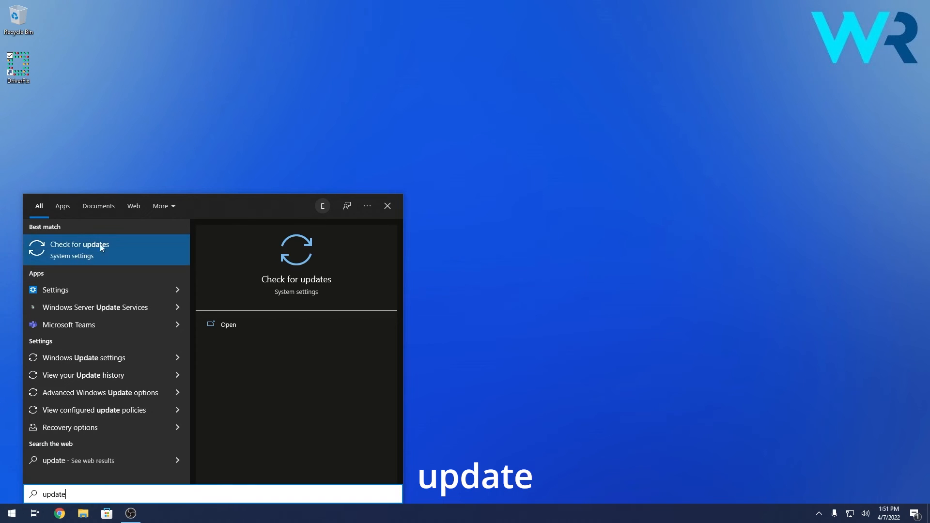
{"action": "mouse_move", "coordinate": [116, 255]}
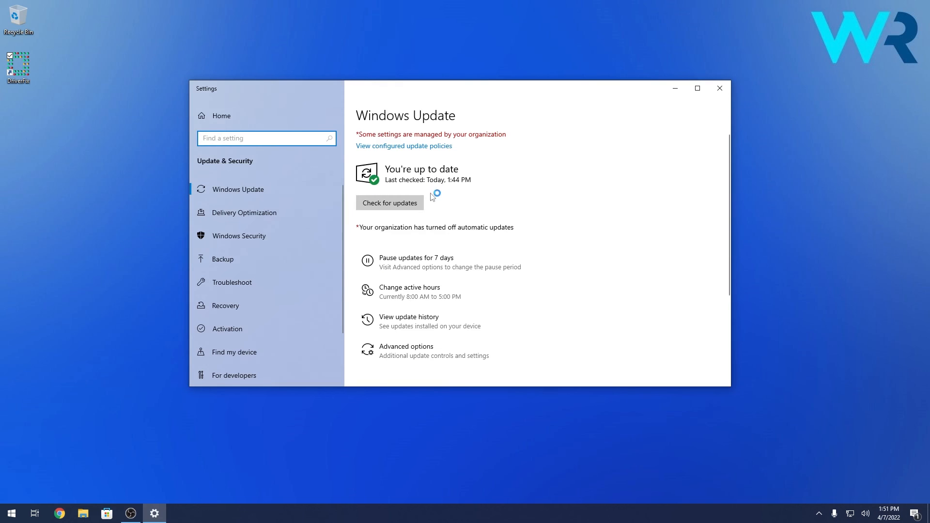
{"action": "left_click", "coordinate": [389, 203]}
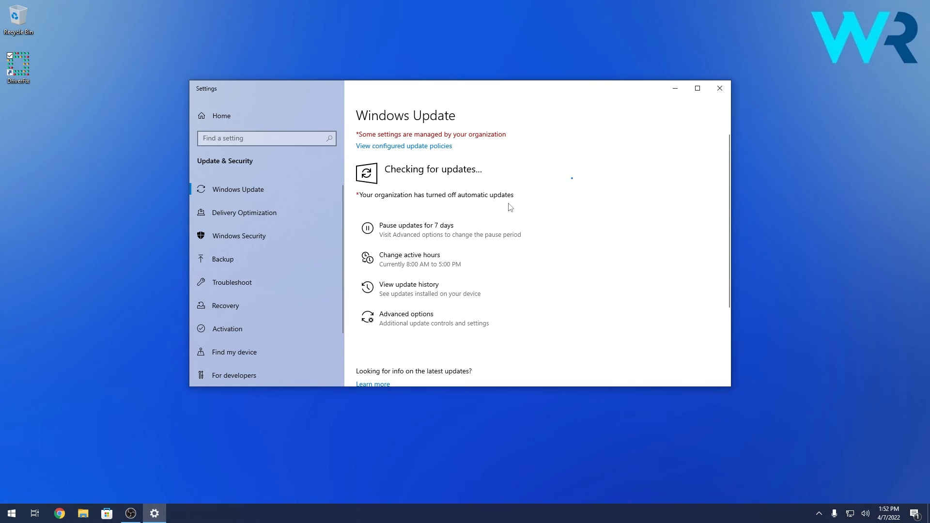
{"action": "mouse_move", "coordinate": [607, 172]}
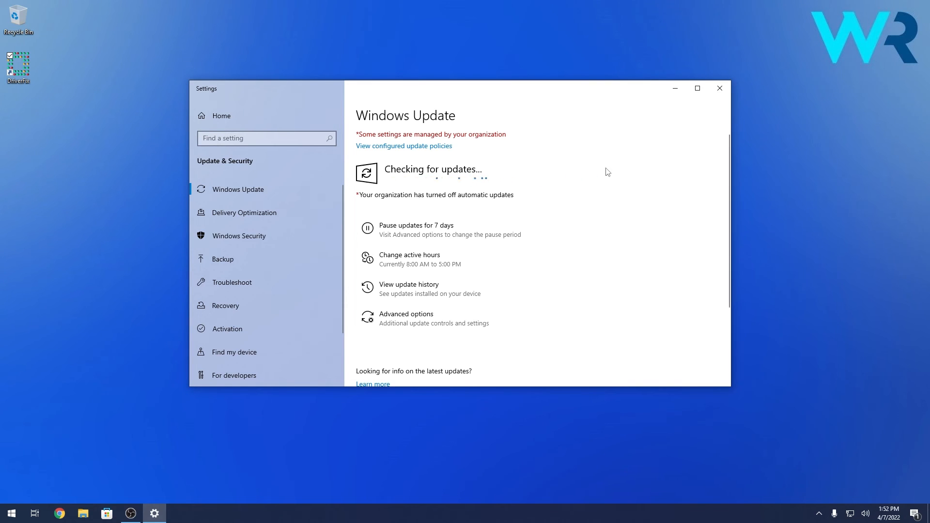
{"action": "mouse_move", "coordinate": [612, 177]}
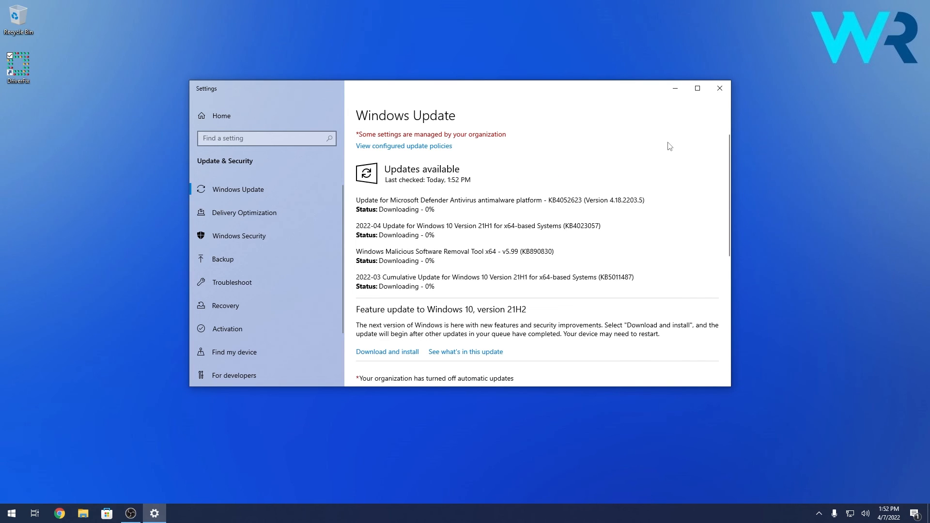
{"action": "left_click", "coordinate": [720, 88]}
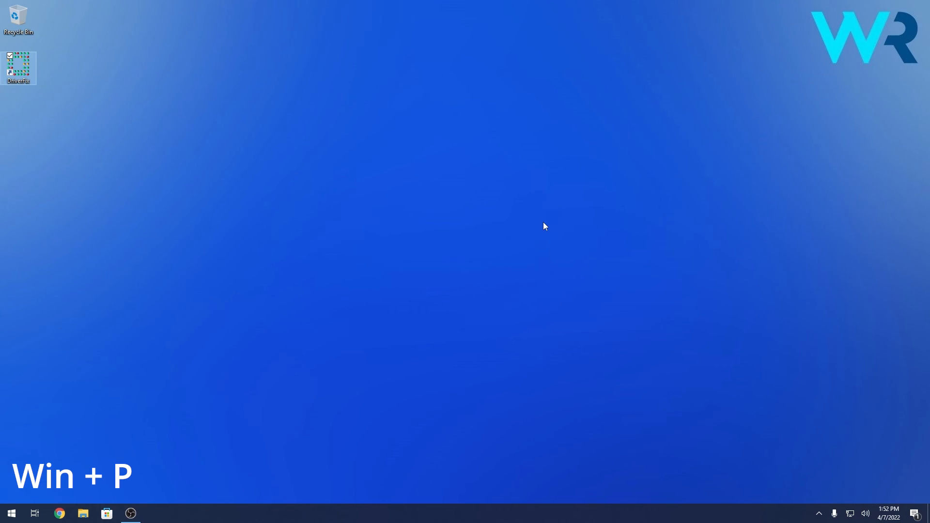
{"action": "key", "text": "Win+P"}
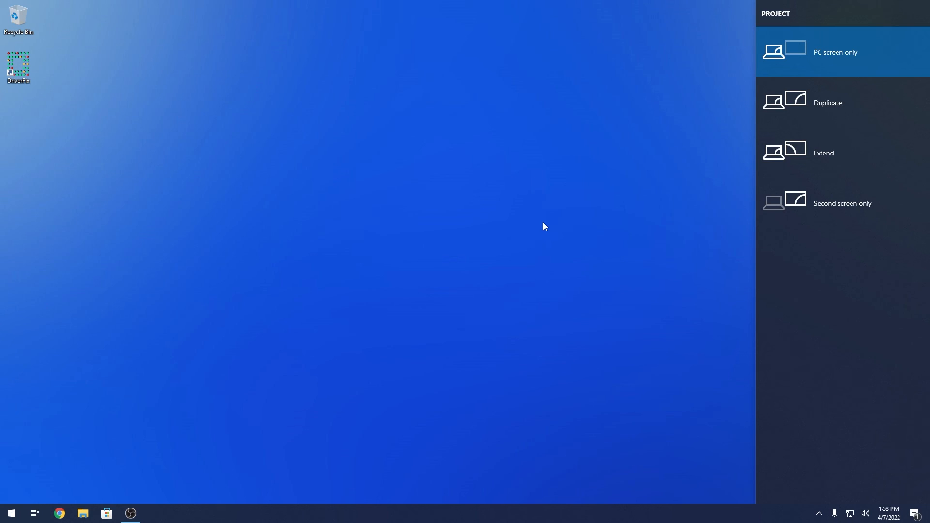
{"action": "left_click", "coordinate": [835, 51]}
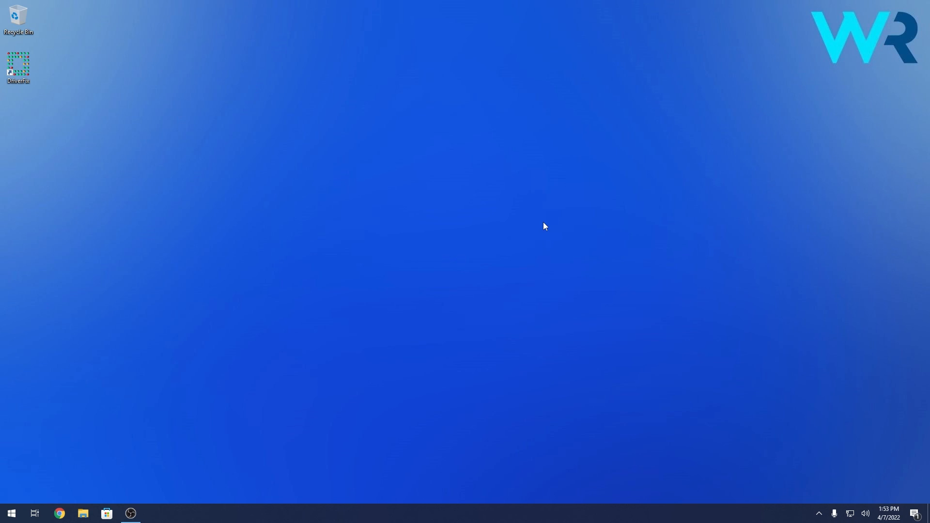